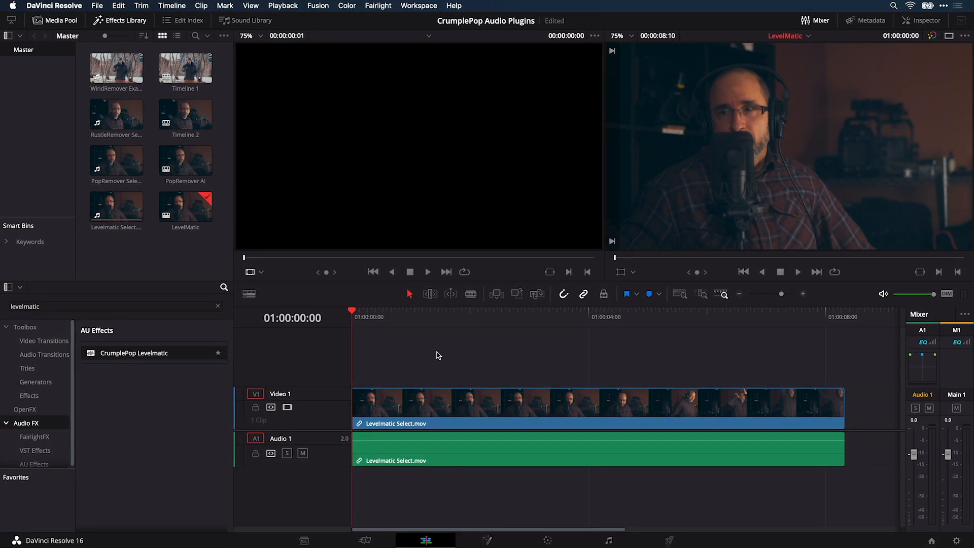
Step: Put CrumplePop Levelmatic on the Audio 1 clip, raise its target to -5.9 dB, and adjust strength
click(798, 272)
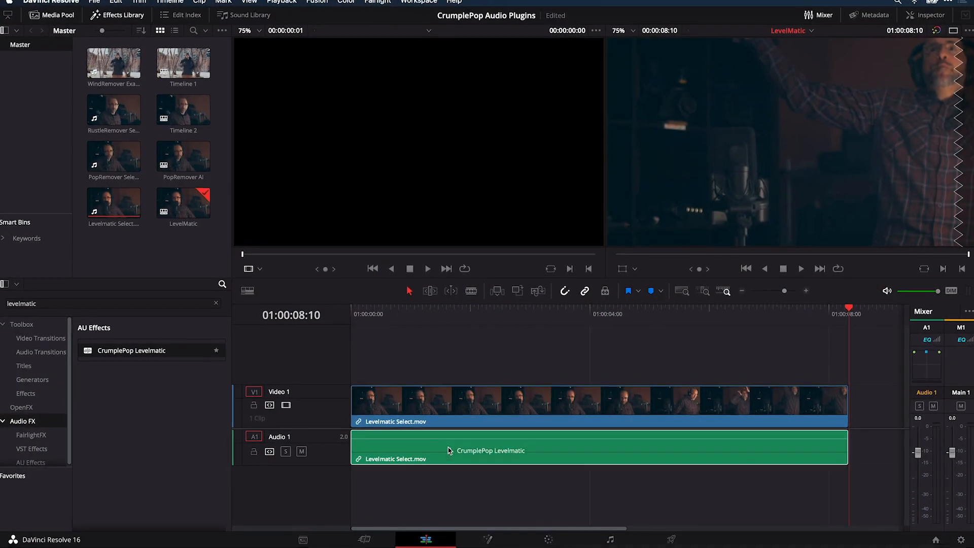
double_click(491, 451)
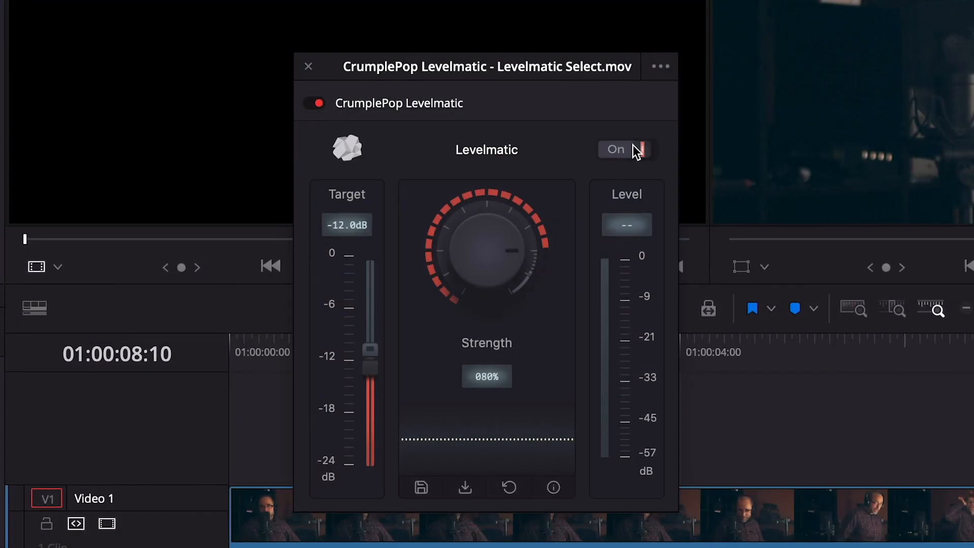
drag(370, 358, 370, 327)
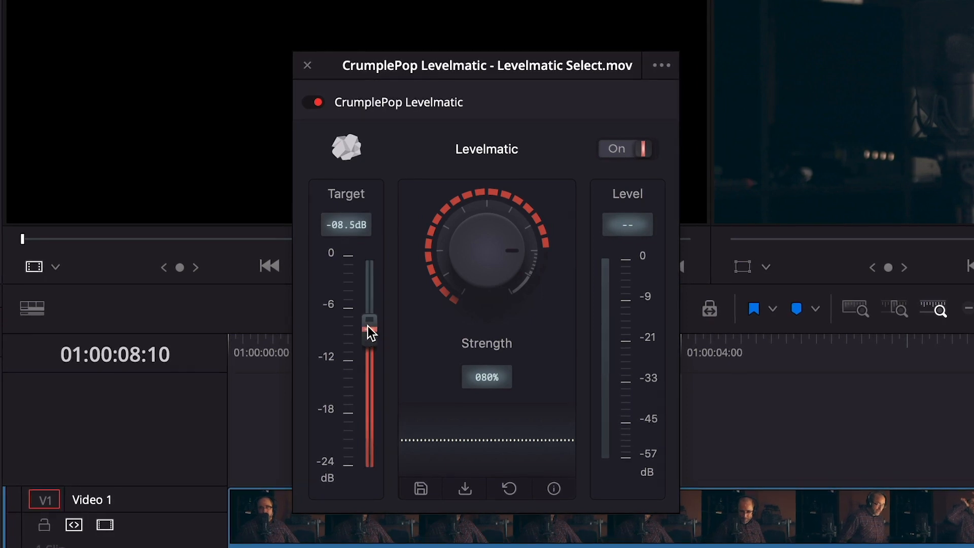
drag(366, 329, 367, 296)
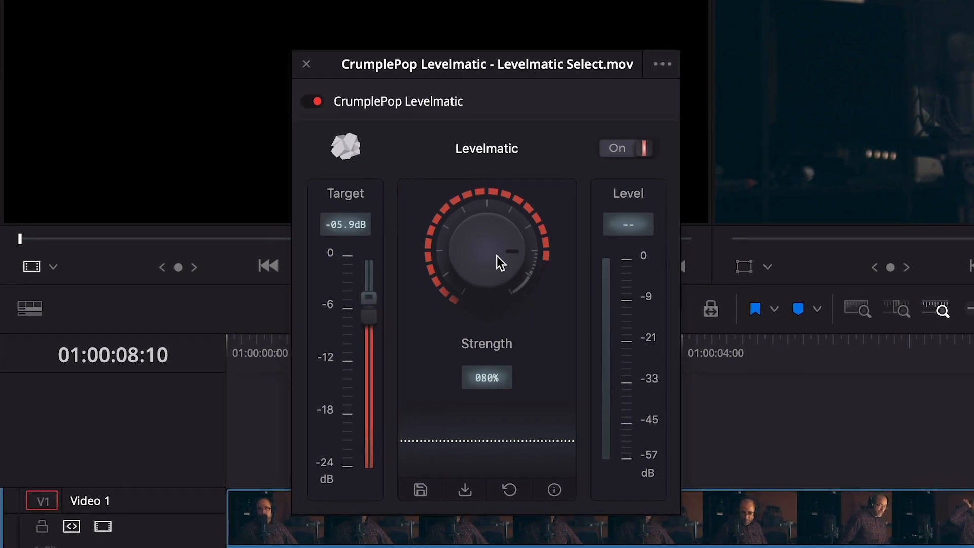
drag(498, 261, 503, 249)
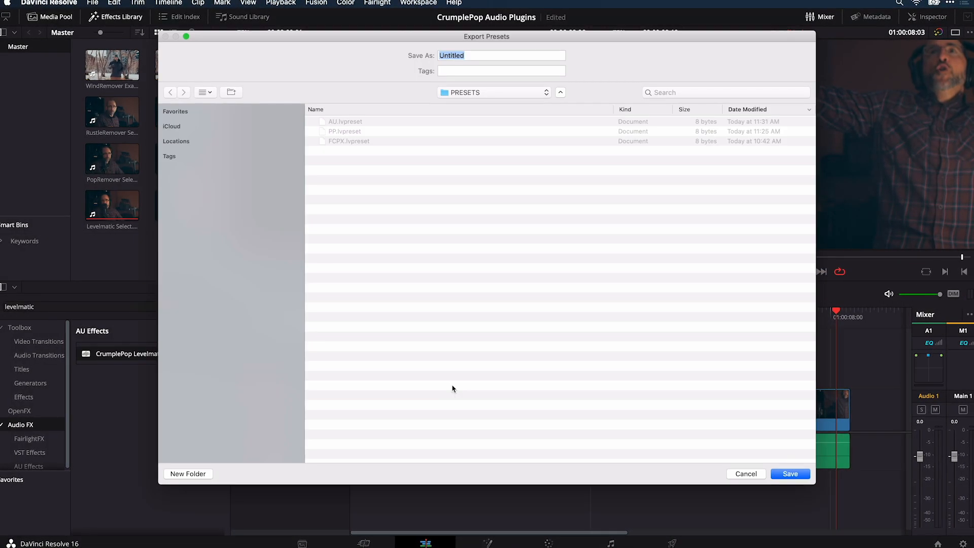
Step: Export the preset named 'Re', then raise the reset target back to -5.9 dB
text(Re)
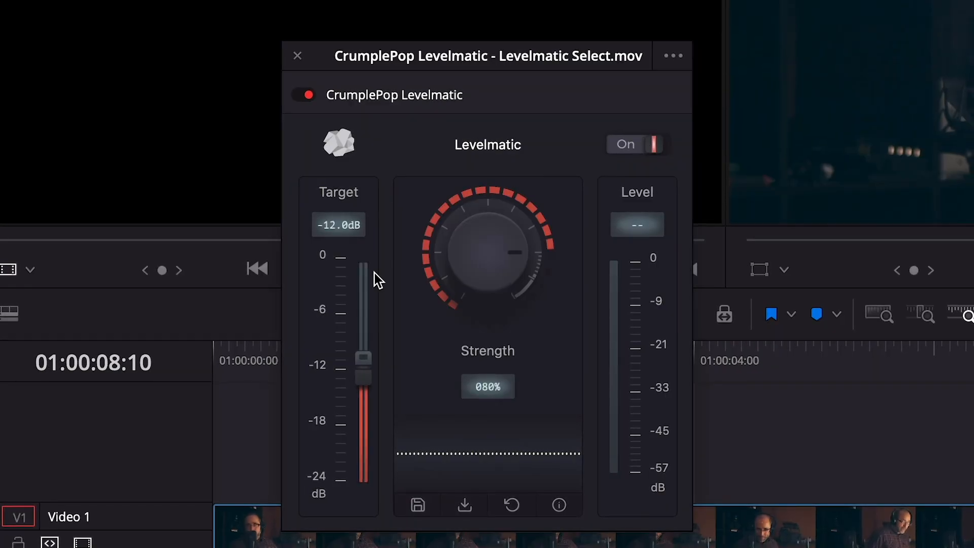
drag(364, 357, 364, 306)
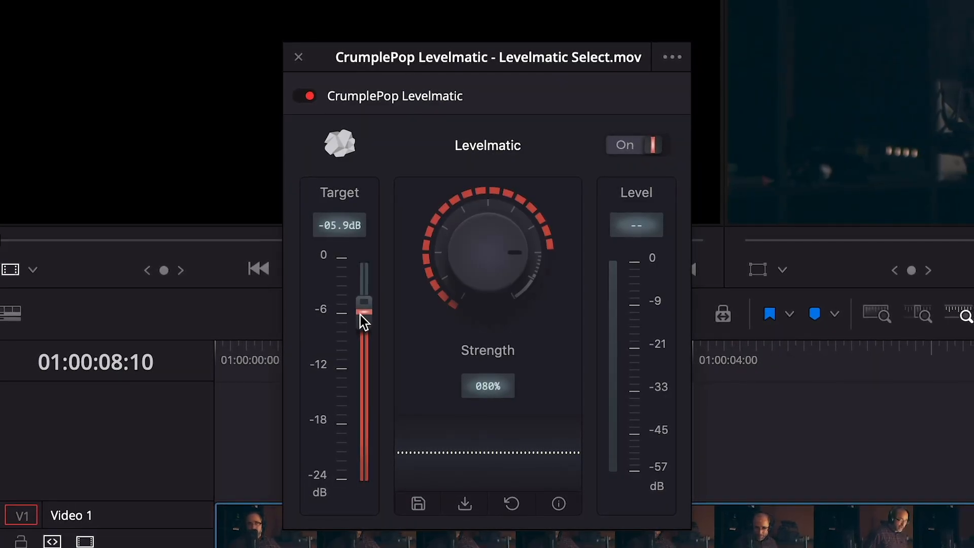